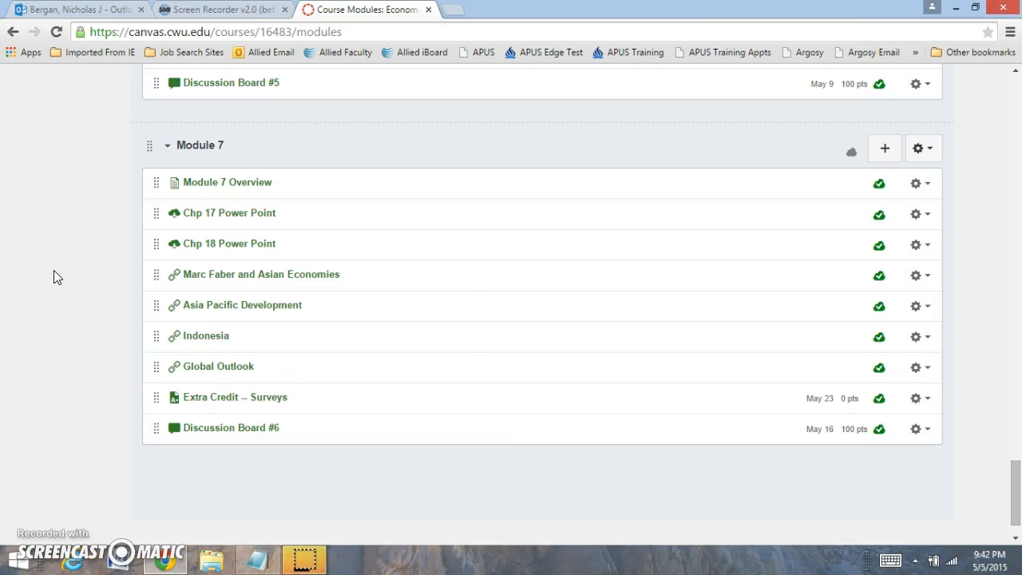
{"action": "mouse_move", "coordinate": [135, 205]}
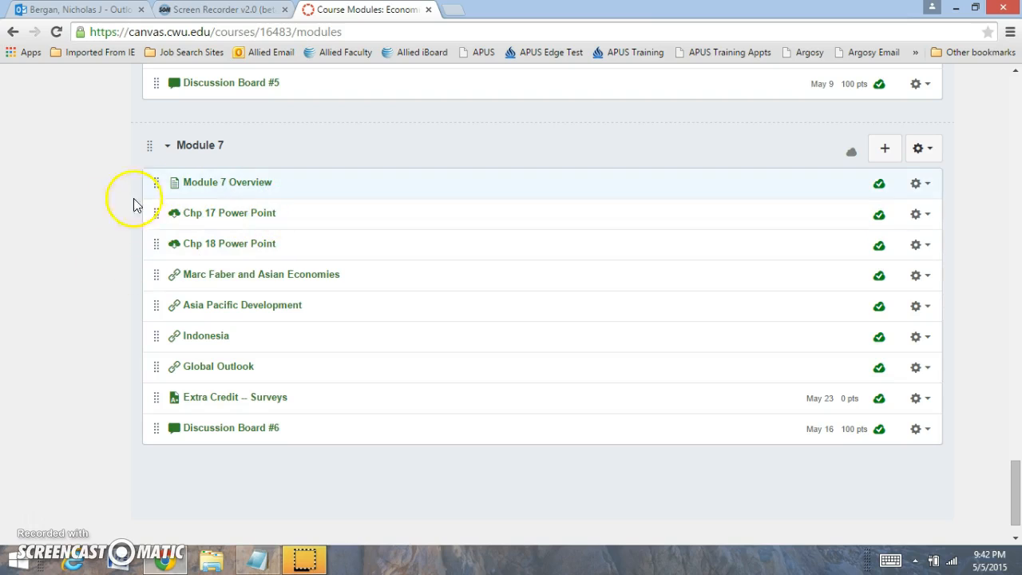
{"action": "mouse_move", "coordinate": [137, 258]}
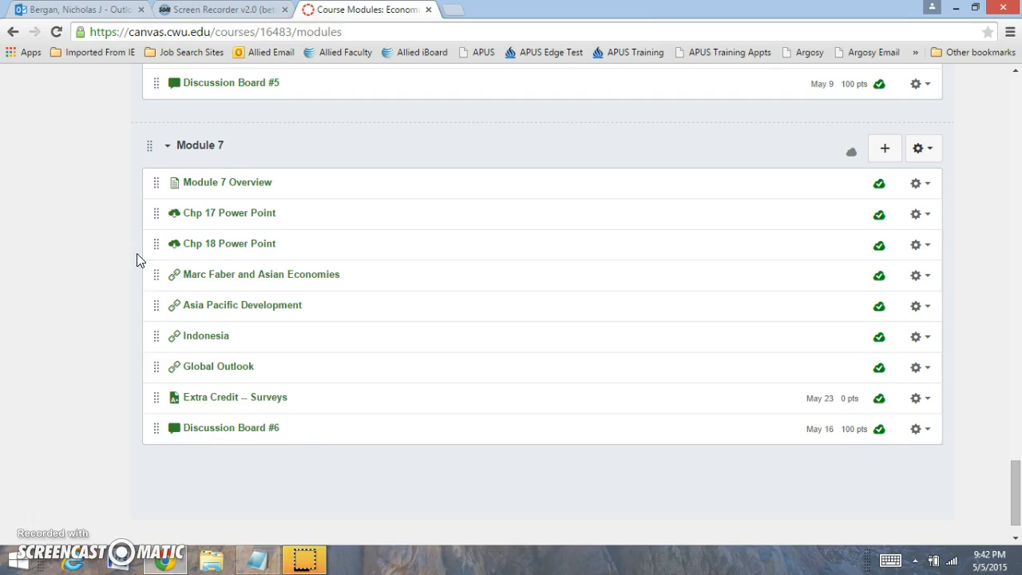
{"action": "mouse_move", "coordinate": [118, 396]}
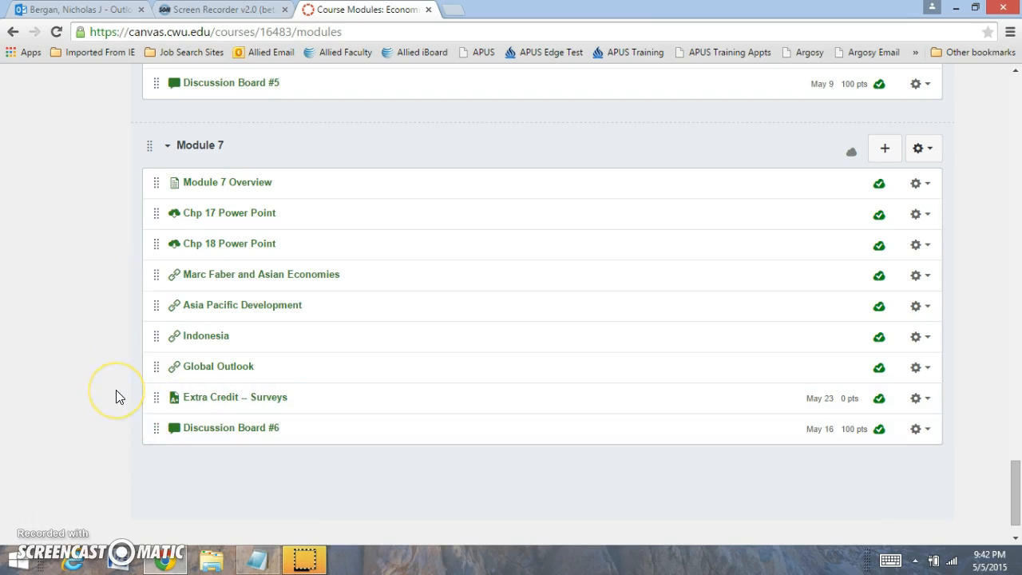
{"action": "mouse_move", "coordinate": [195, 428]}
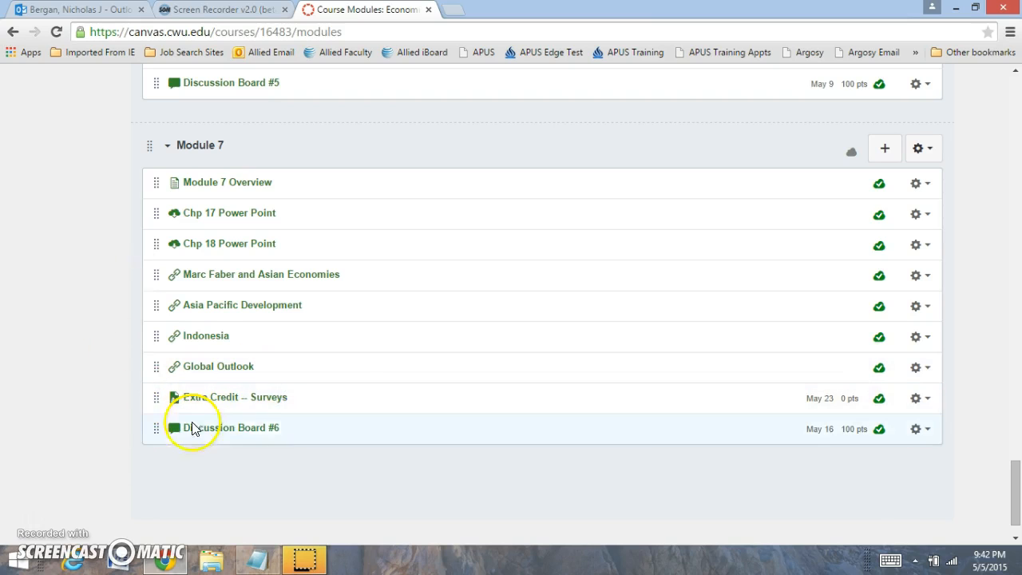
{"action": "mouse_move", "coordinate": [340, 402]}
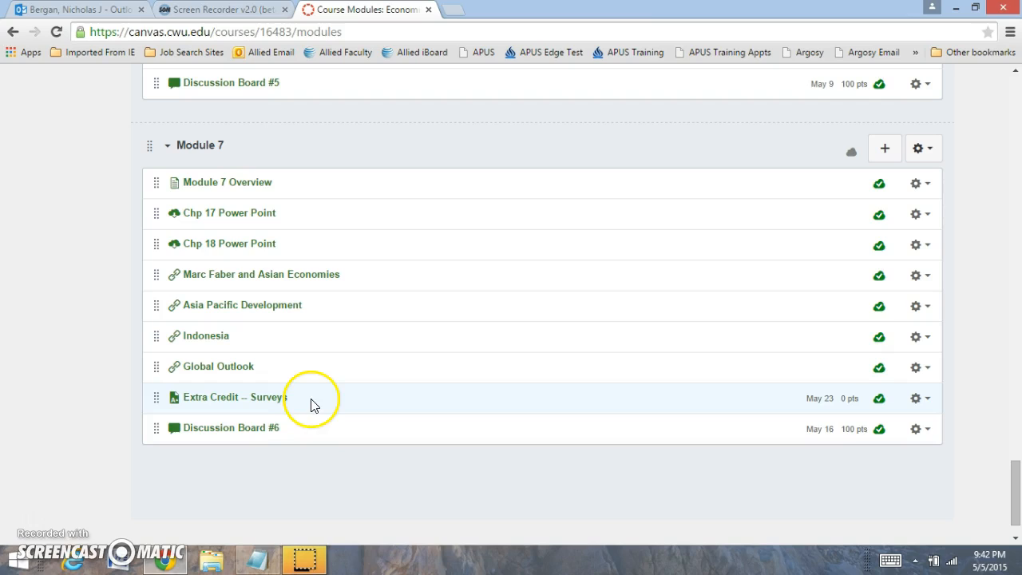
{"action": "mouse_move", "coordinate": [313, 403]}
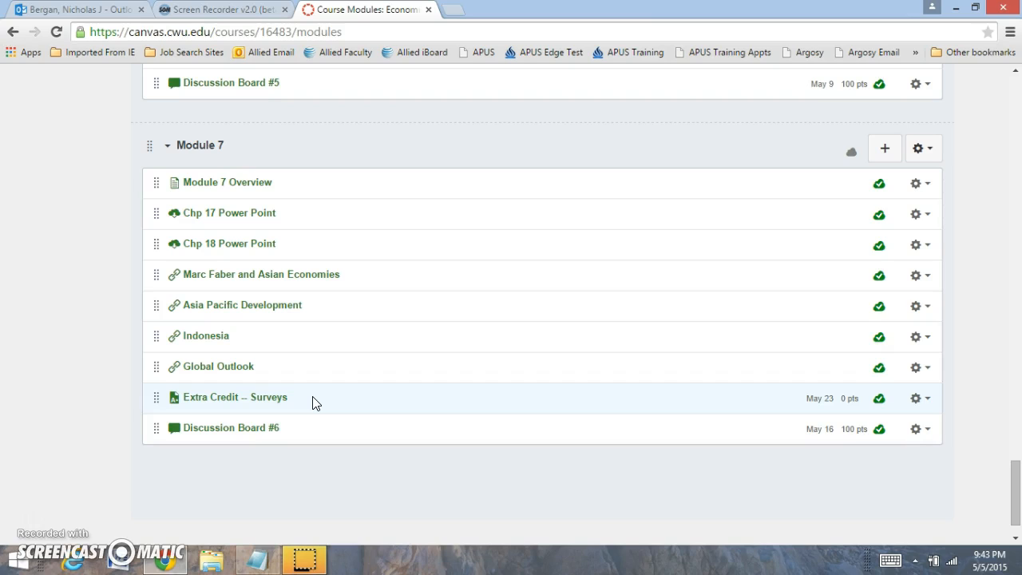
{"action": "mouse_move", "coordinate": [301, 407]}
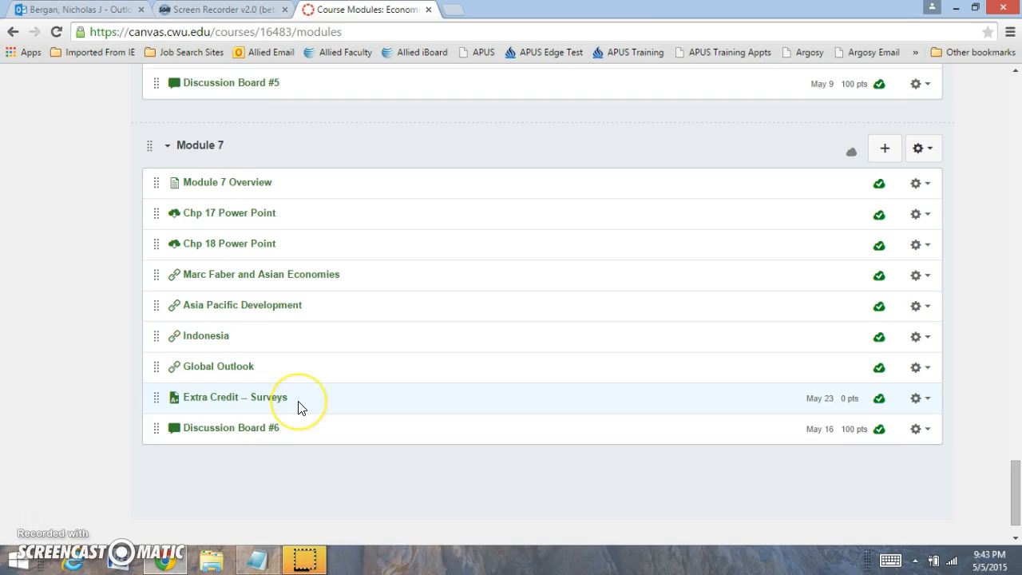
{"action": "mouse_move", "coordinate": [131, 275]}
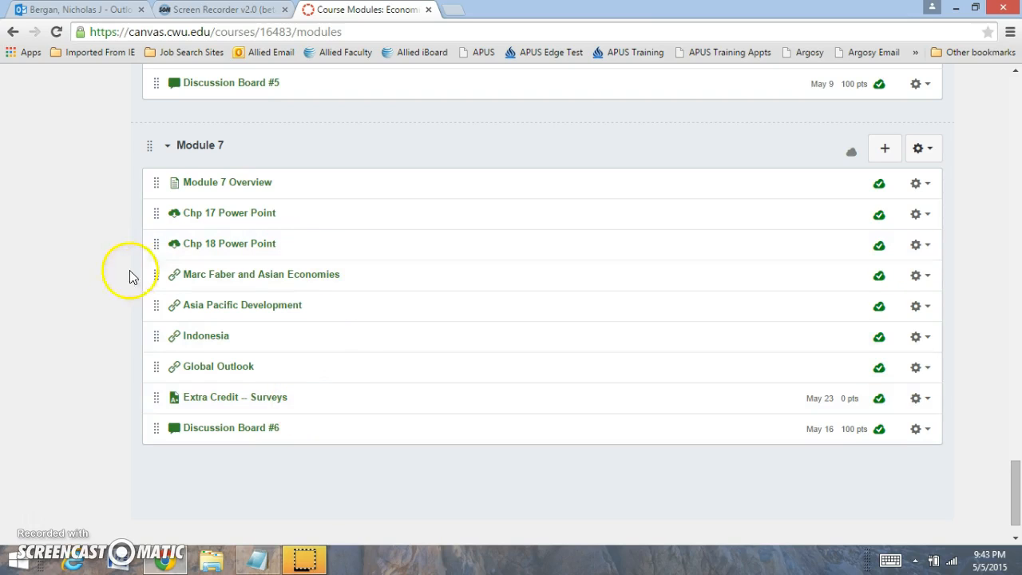
{"action": "mouse_move", "coordinate": [333, 366]}
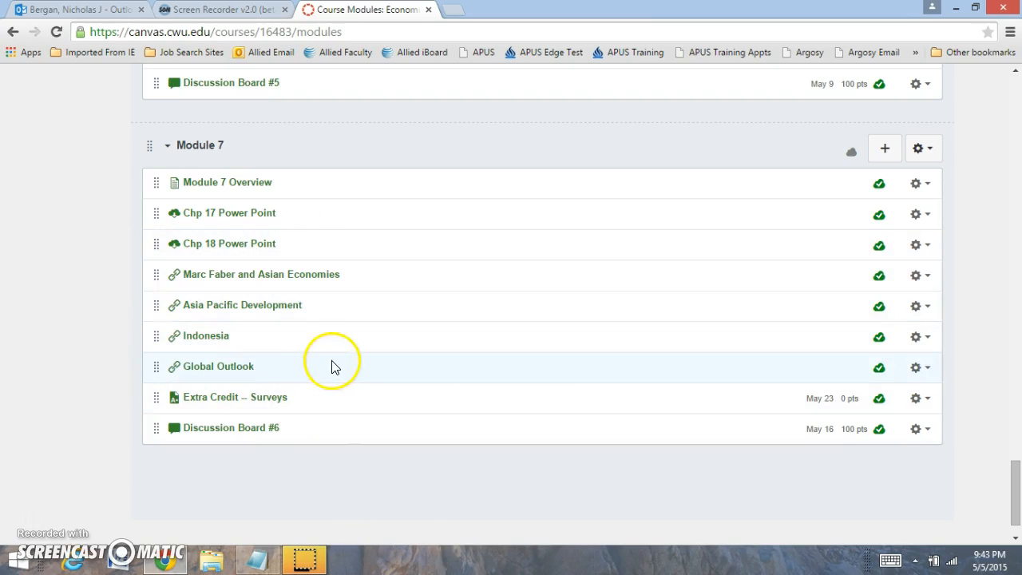
{"action": "mouse_move", "coordinate": [112, 353]}
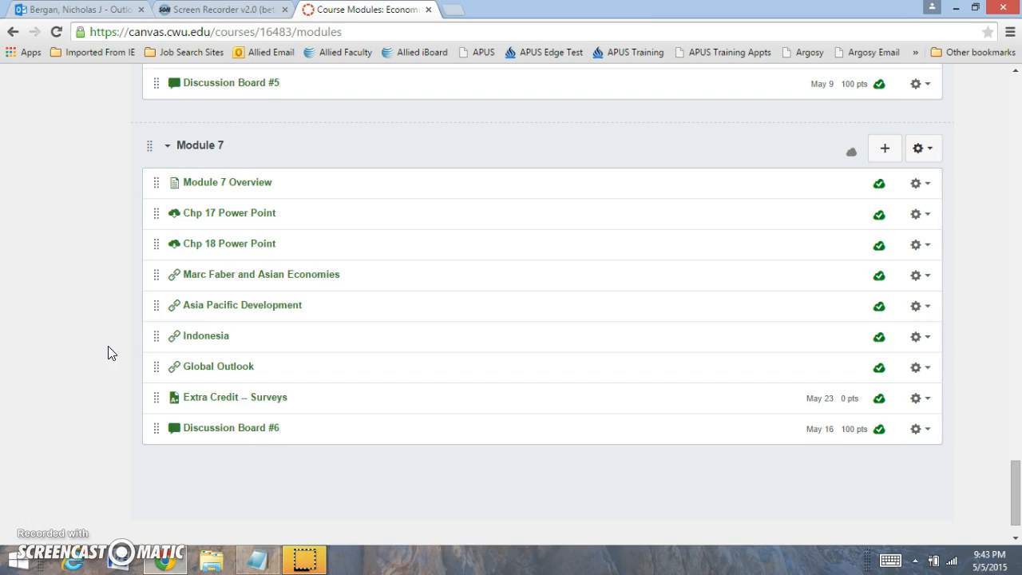
{"action": "mouse_move", "coordinate": [214, 396]}
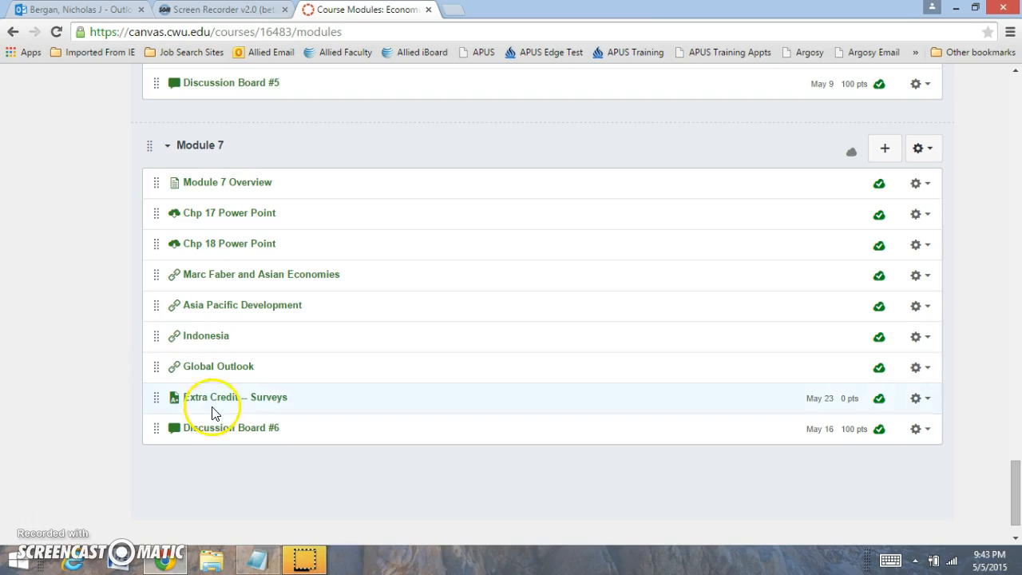
Step: Open the Discussion Board #6 topic from Module 7 to view its prompt and 100-point grading
{"action": "left_click", "coordinate": [230, 428]}
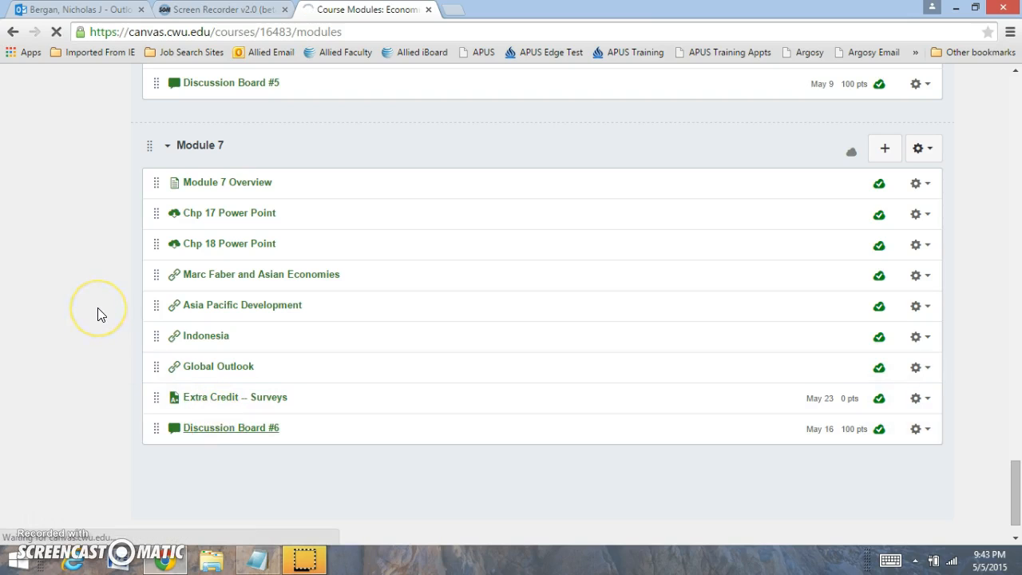
{"action": "left_click", "coordinate": [230, 428]}
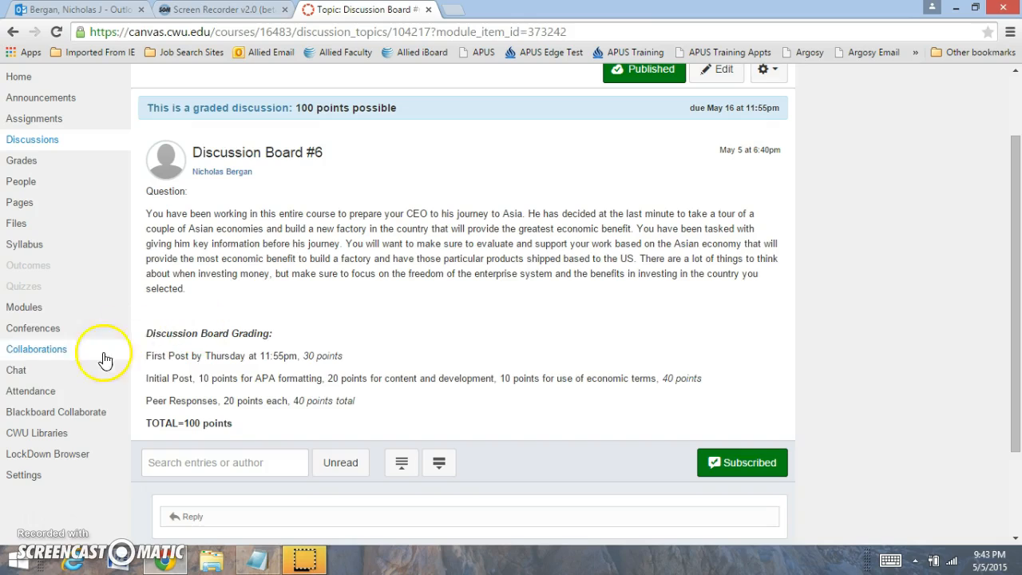
{"action": "mouse_move", "coordinate": [361, 361]}
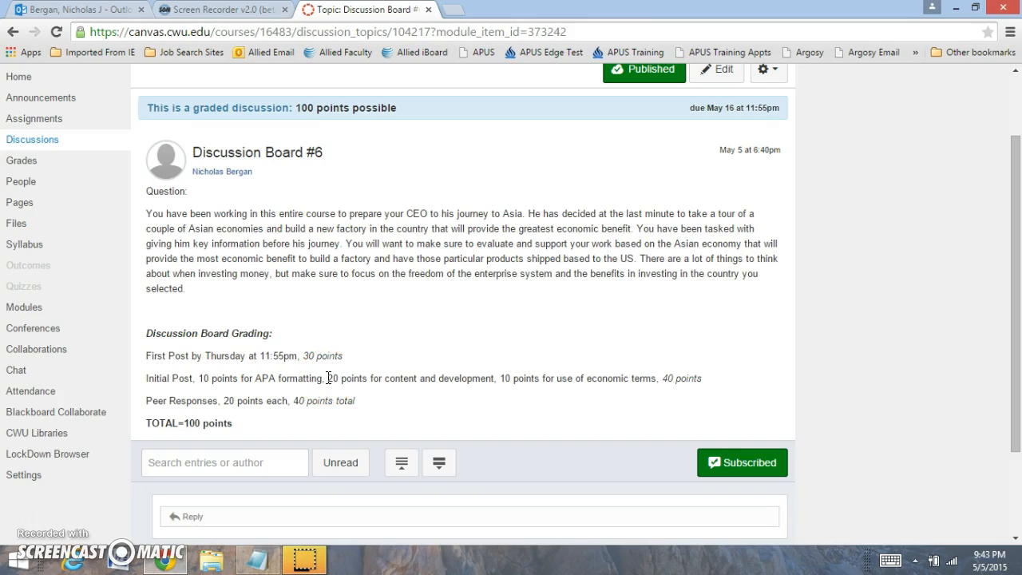
{"action": "mouse_move", "coordinate": [396, 340]}
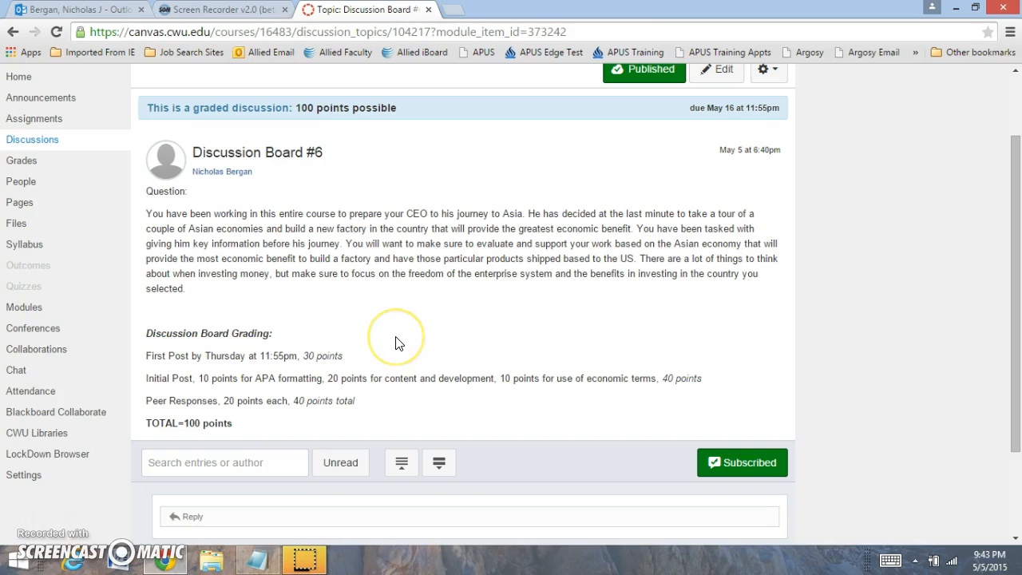
{"action": "mouse_move", "coordinate": [397, 342]}
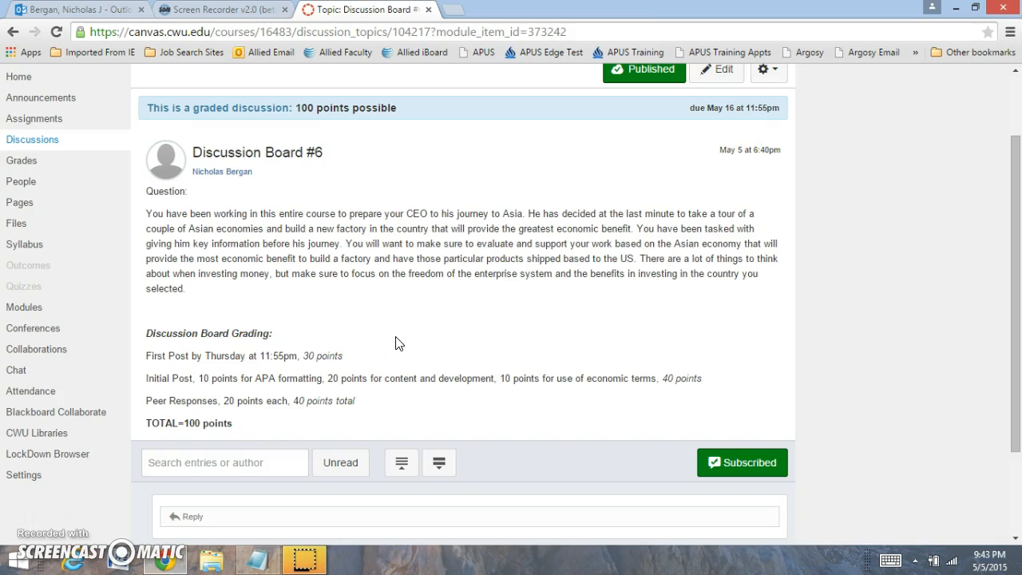
{"action": "mouse_move", "coordinate": [610, 381]}
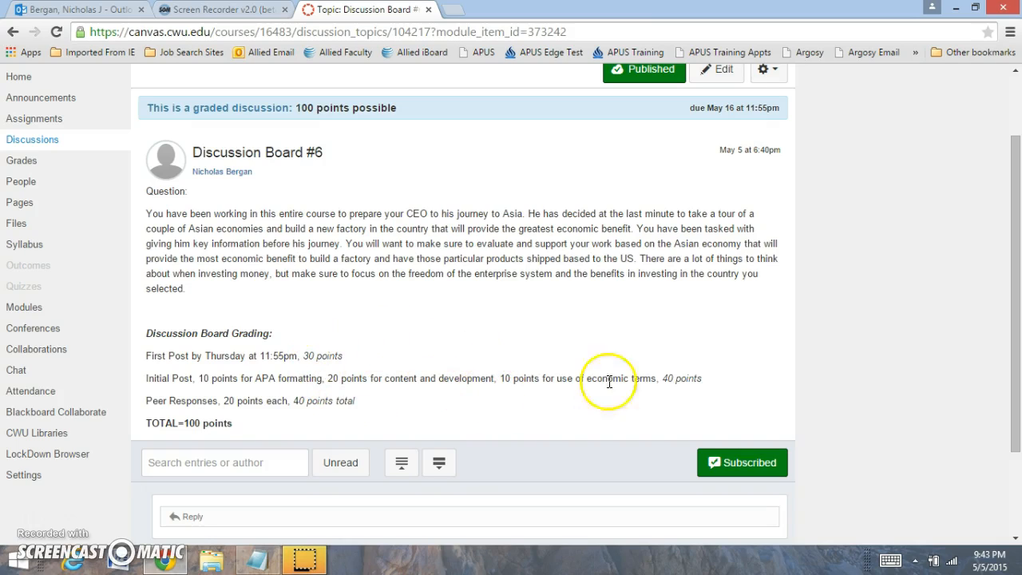
{"action": "mouse_move", "coordinate": [626, 399]}
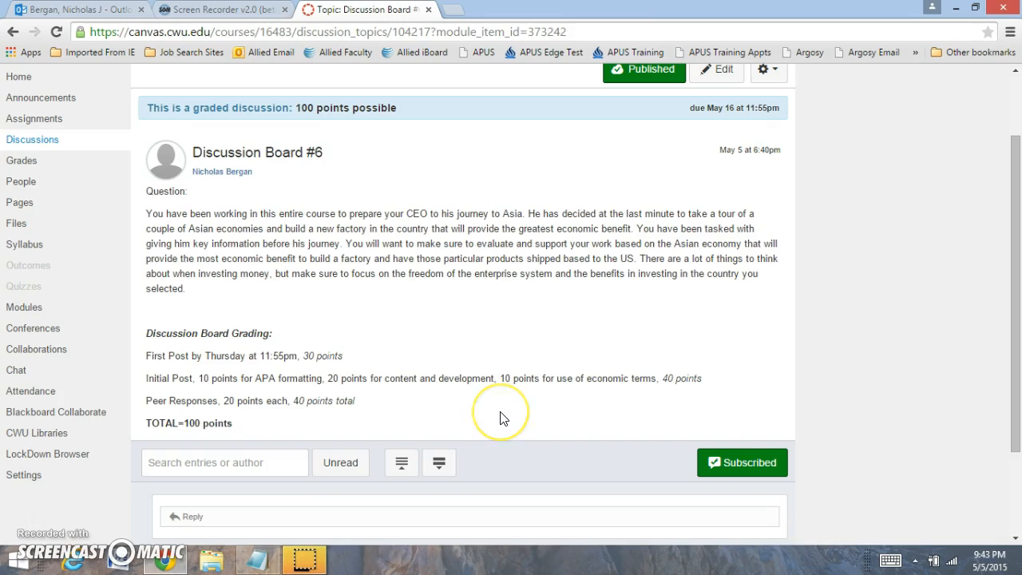
{"action": "mouse_move", "coordinate": [503, 419]}
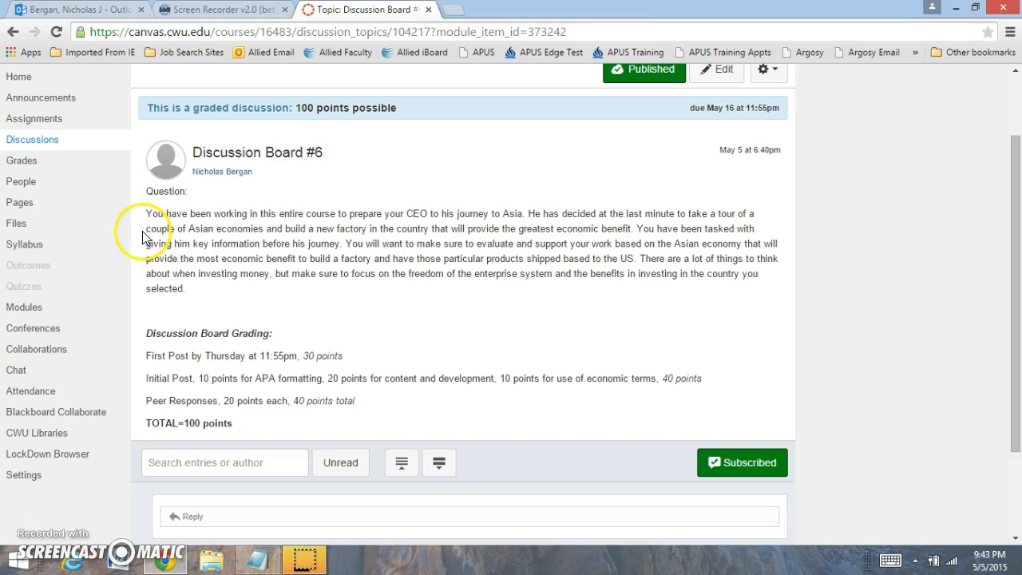
{"action": "mouse_move", "coordinate": [258, 300]}
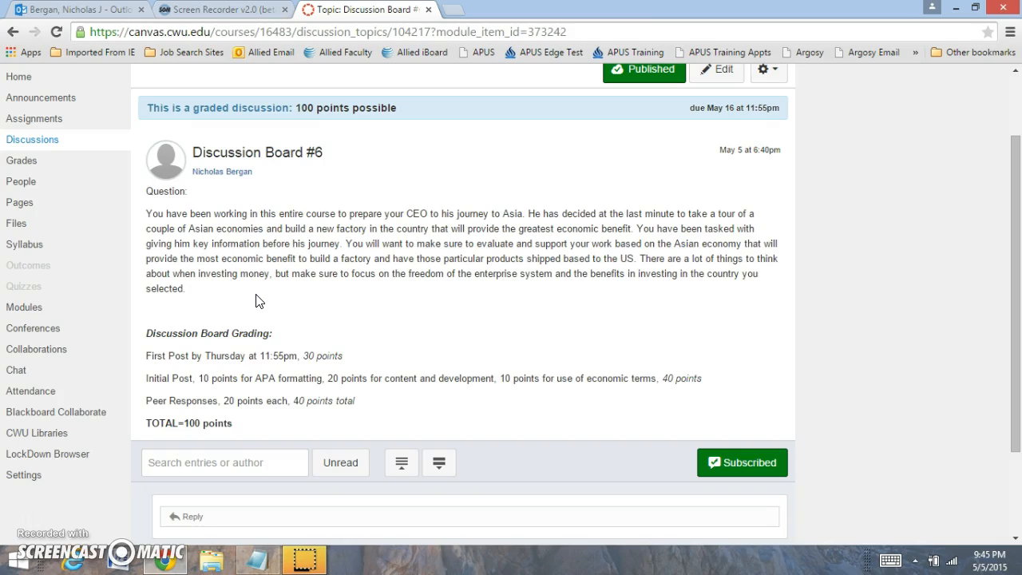
{"action": "mouse_move", "coordinate": [29, 519]}
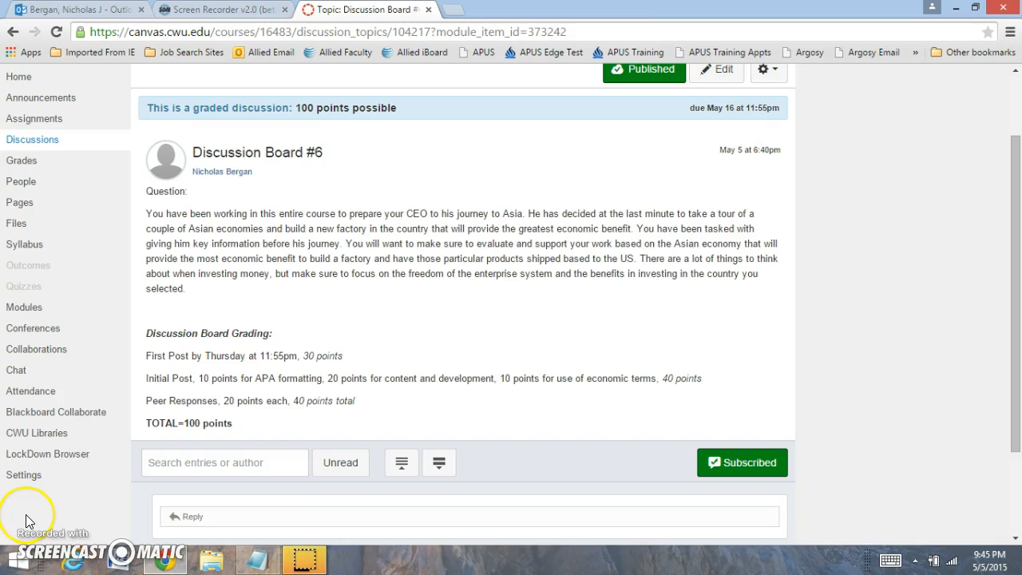